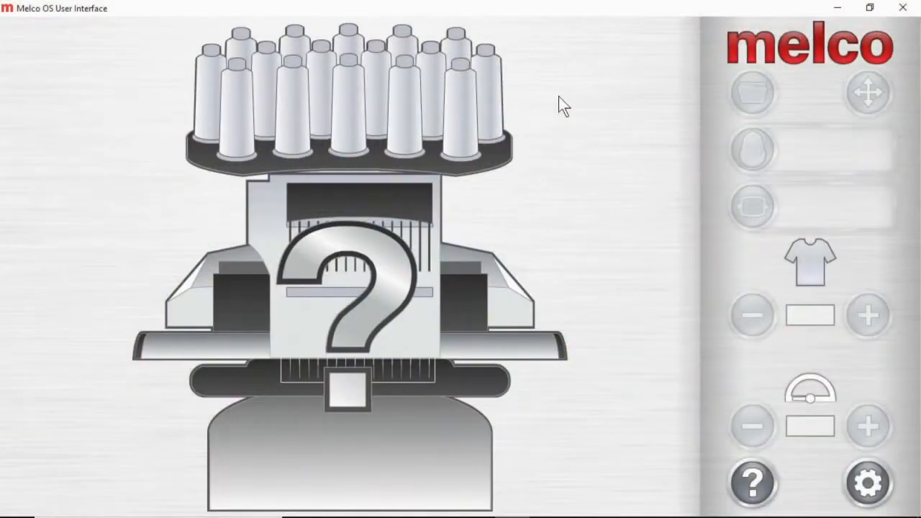
{"action": "mouse_move", "coordinate": [741, 273]}
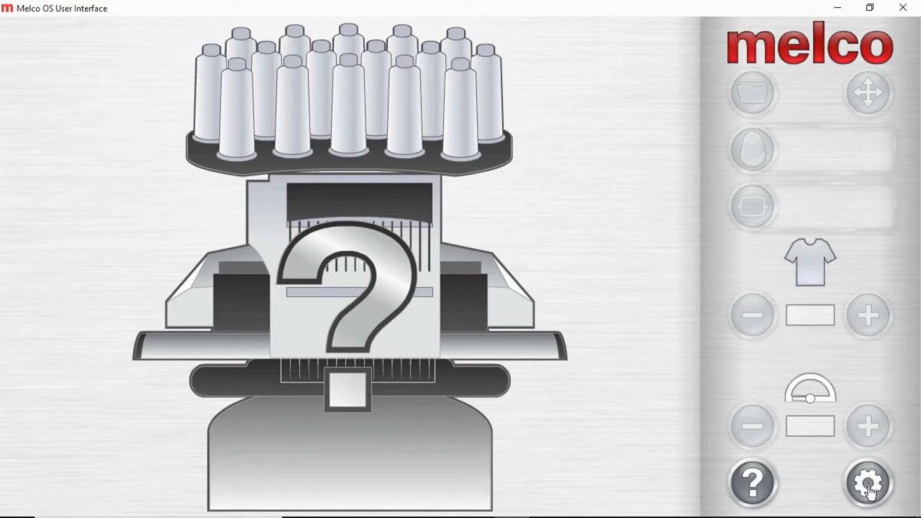
In Settings, enable the Realtek PCIe FE Family adapter, turning Microsoft Wi-Fi Direct off.
{"action": "left_click", "coordinate": [864, 484]}
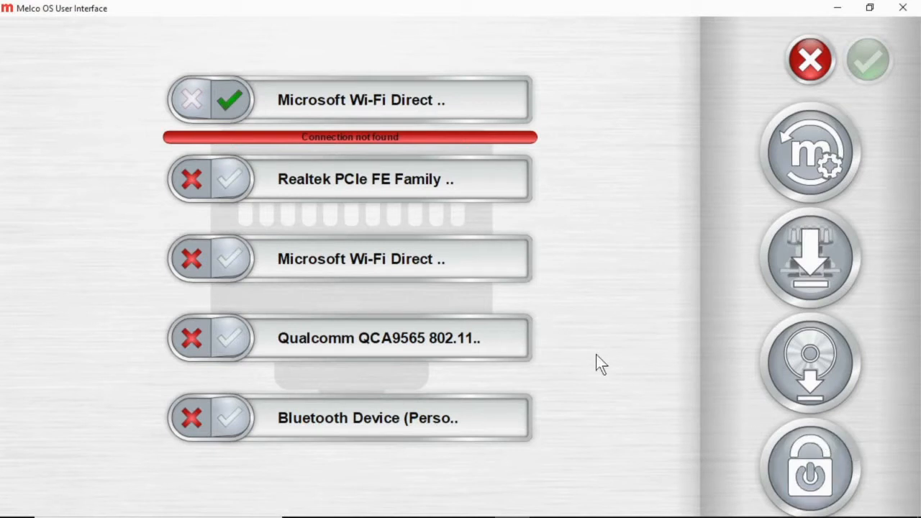
{"action": "left_click", "coordinate": [231, 178]}
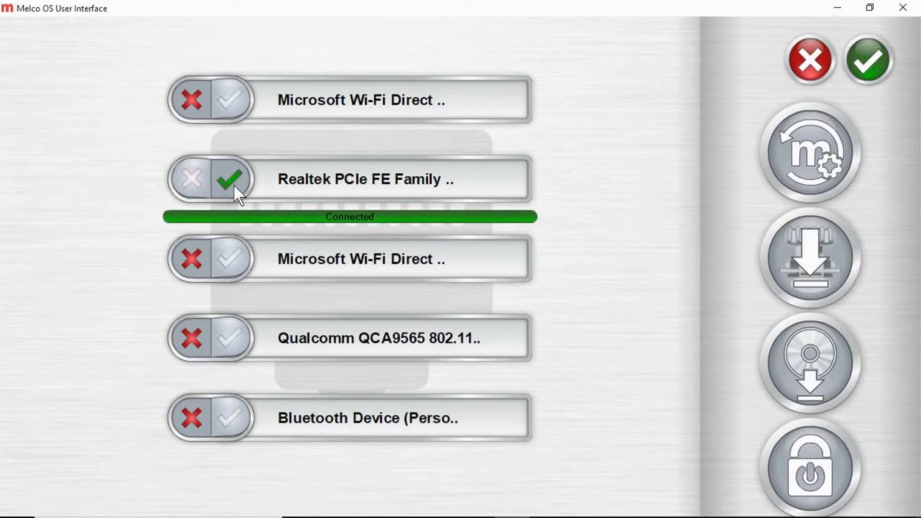
Confirm the Realtek card choice and return to the connected machine showing 2day.ofm, 9,987 stitches.
{"action": "left_click", "coordinate": [862, 60]}
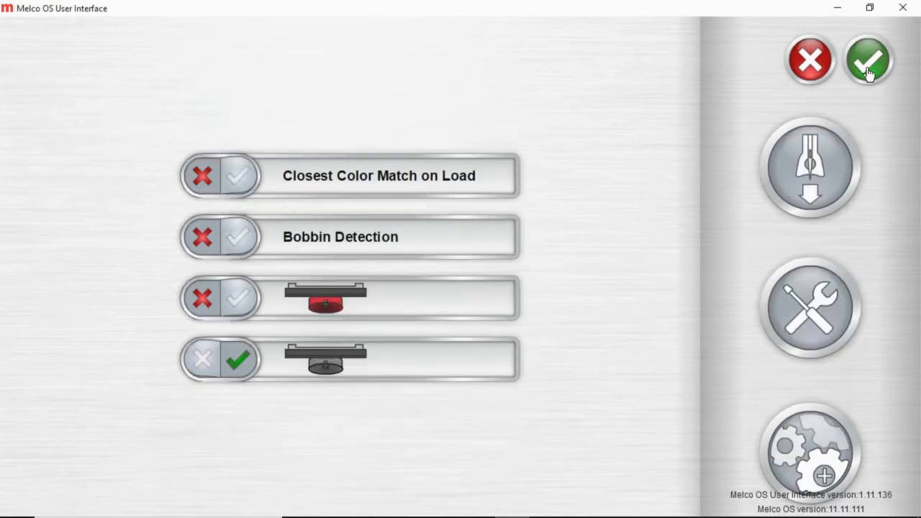
{"action": "left_click", "coordinate": [864, 59]}
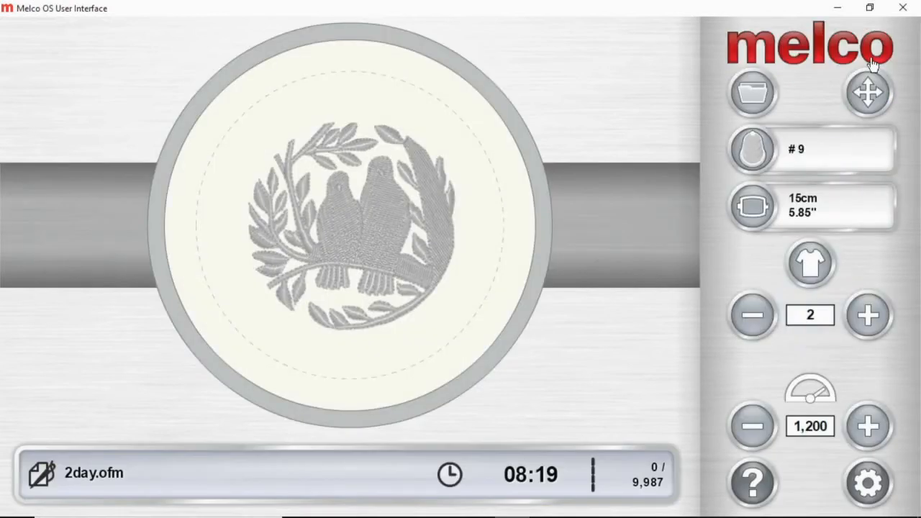